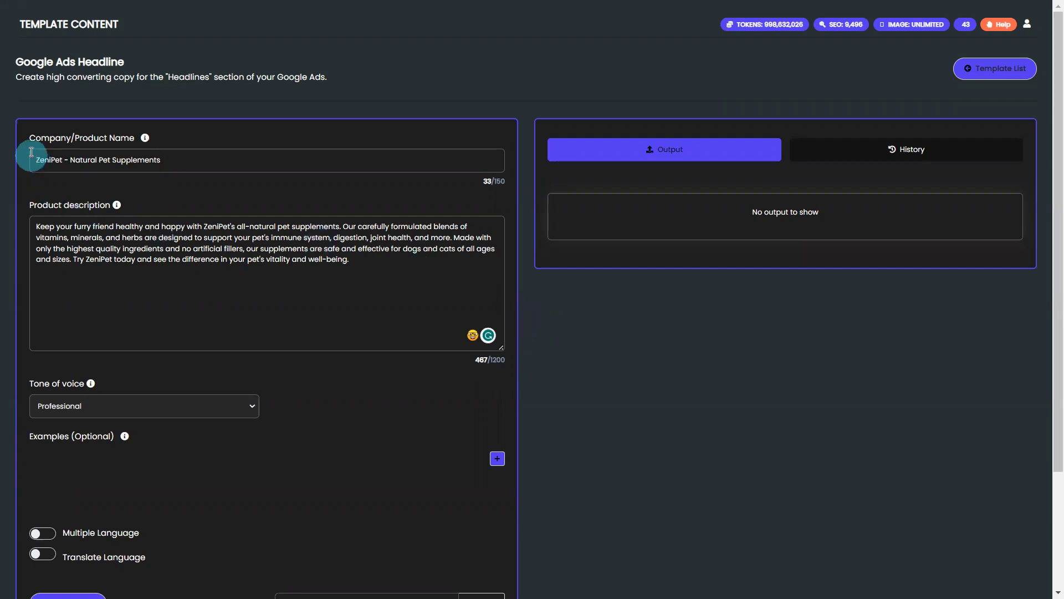
{"action": "mouse_move", "coordinate": [27, 254]}
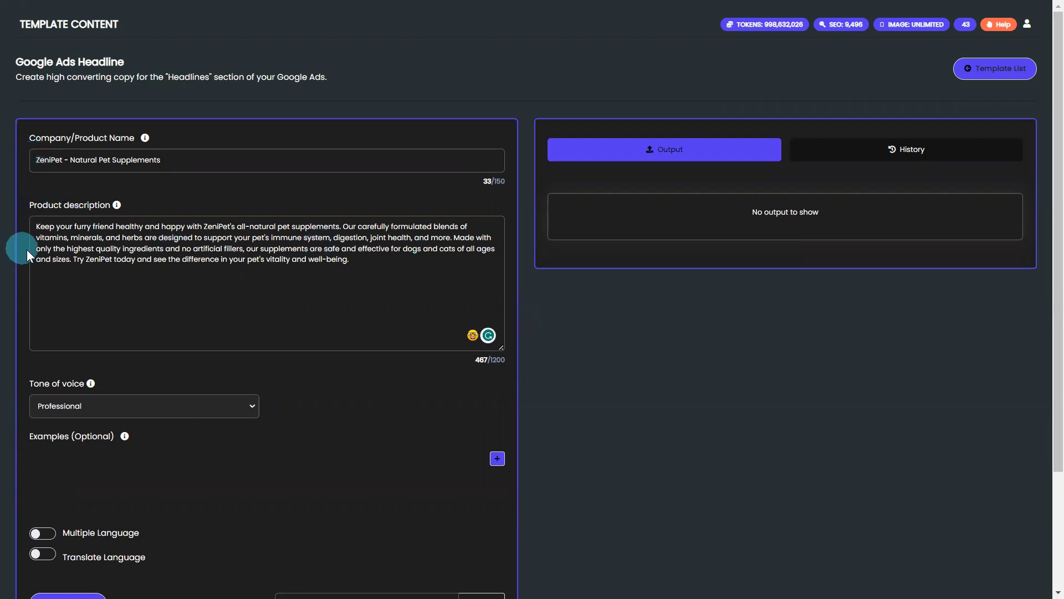
{"action": "mouse_move", "coordinate": [540, 455]}
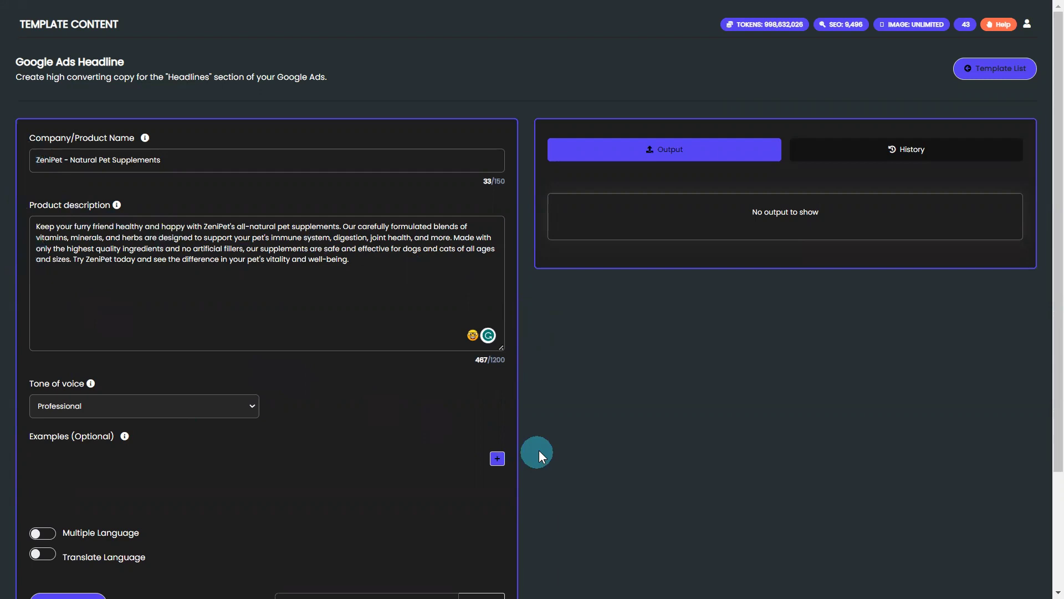
Generate the ZeniPet Google Ads headline, yielding "Your furry friend deserves to be healthy."
{"action": "left_click", "coordinate": [496, 457]}
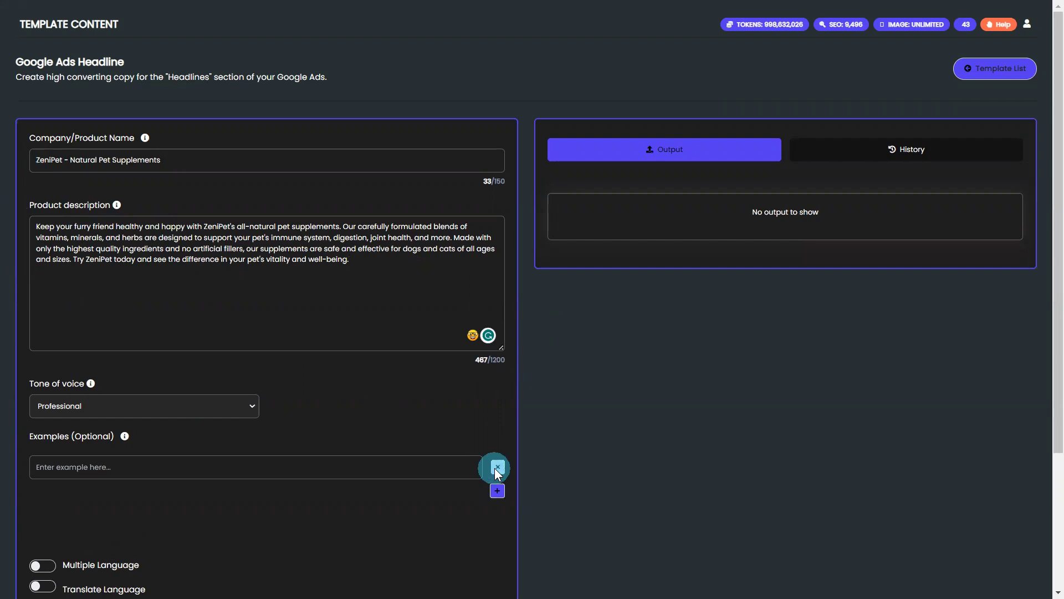
{"action": "left_click", "coordinate": [495, 467]}
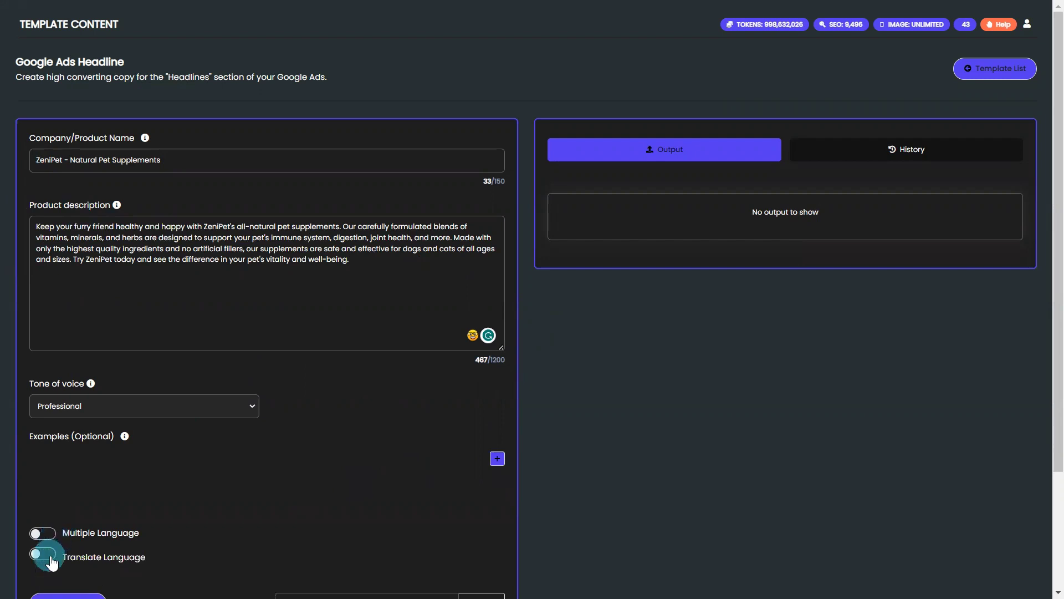
{"action": "scroll", "scroll_direction": "down", "scroll_amount": 3}
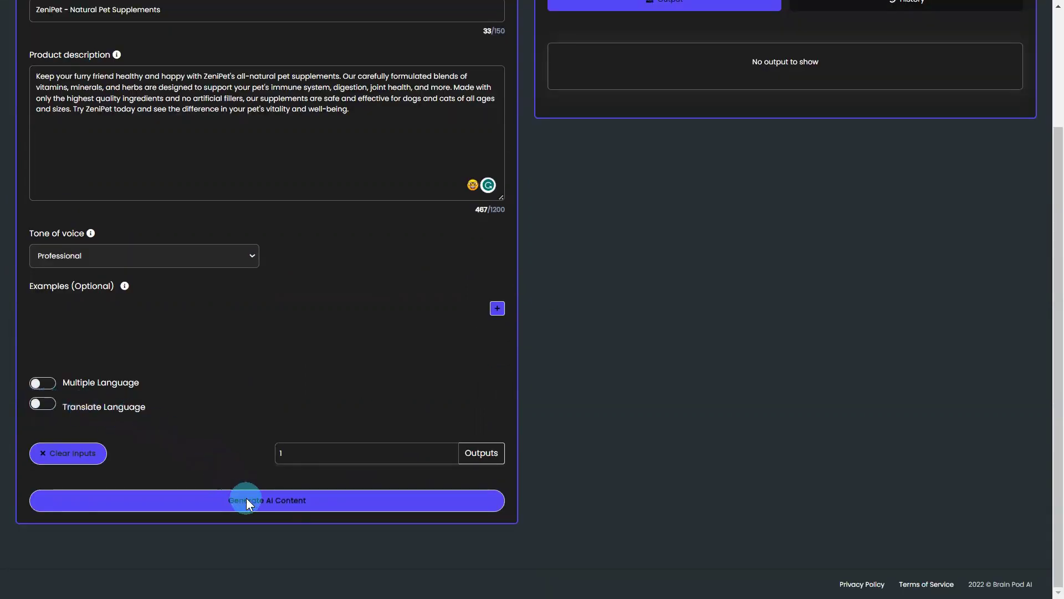
{"action": "left_click", "coordinate": [266, 500]}
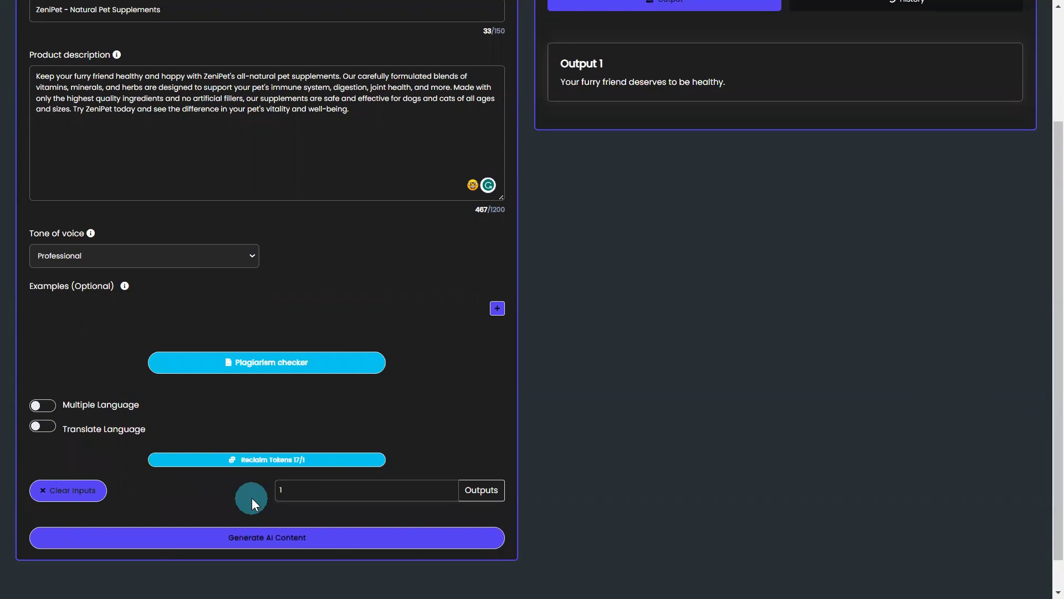
{"action": "mouse_move", "coordinate": [562, 84]}
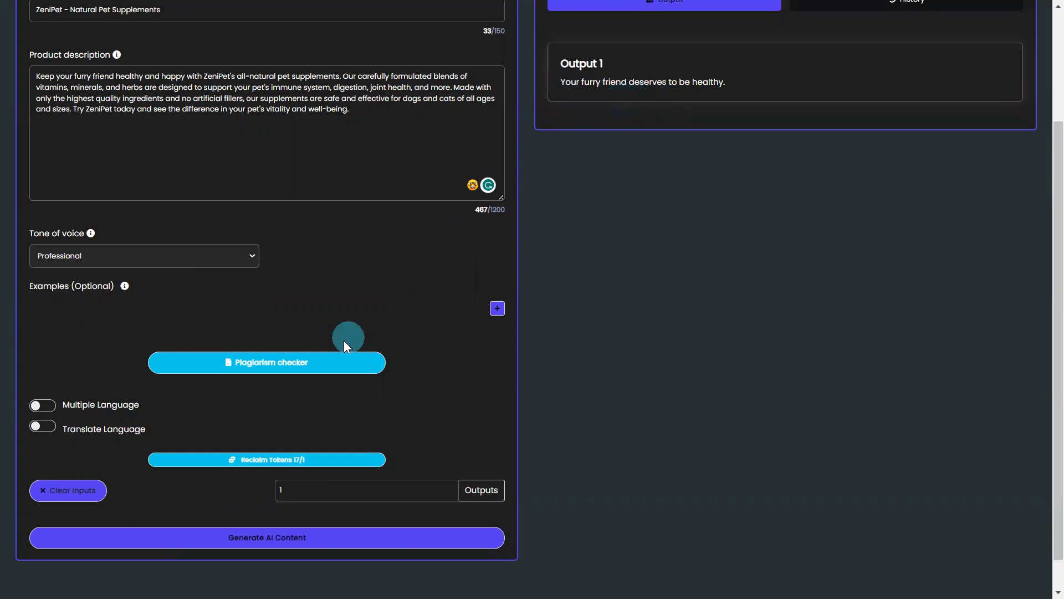
{"action": "left_click", "coordinate": [266, 459]}
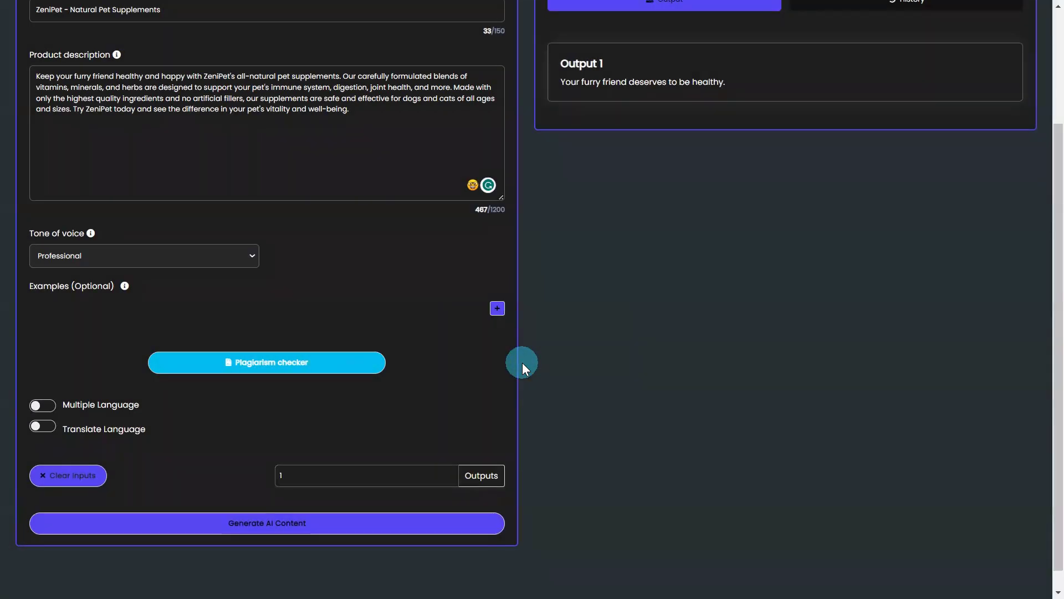
{"action": "mouse_move", "coordinate": [543, 309]}
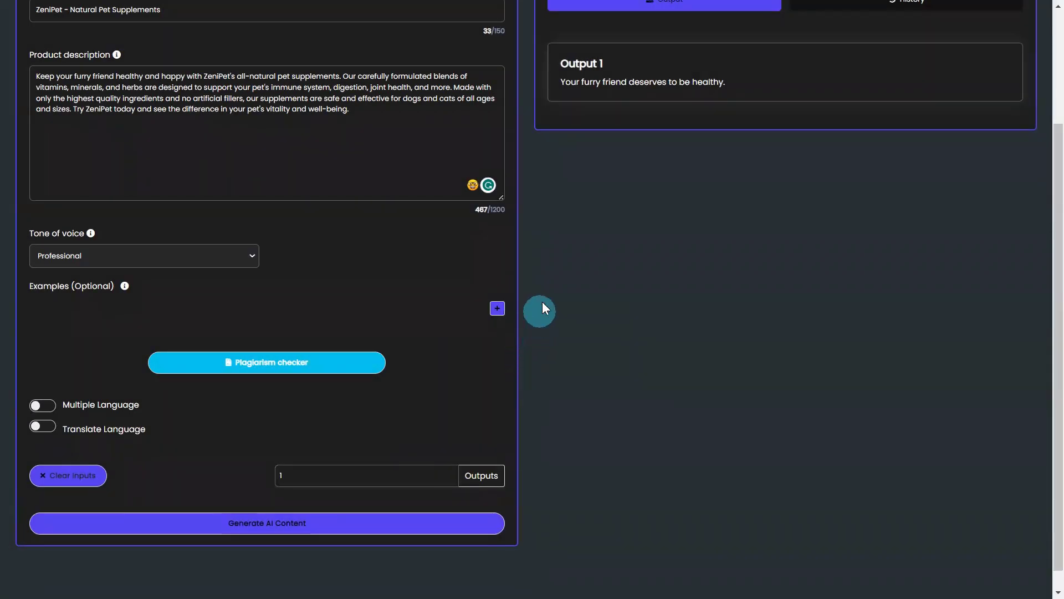
{"action": "mouse_move", "coordinate": [550, 280]}
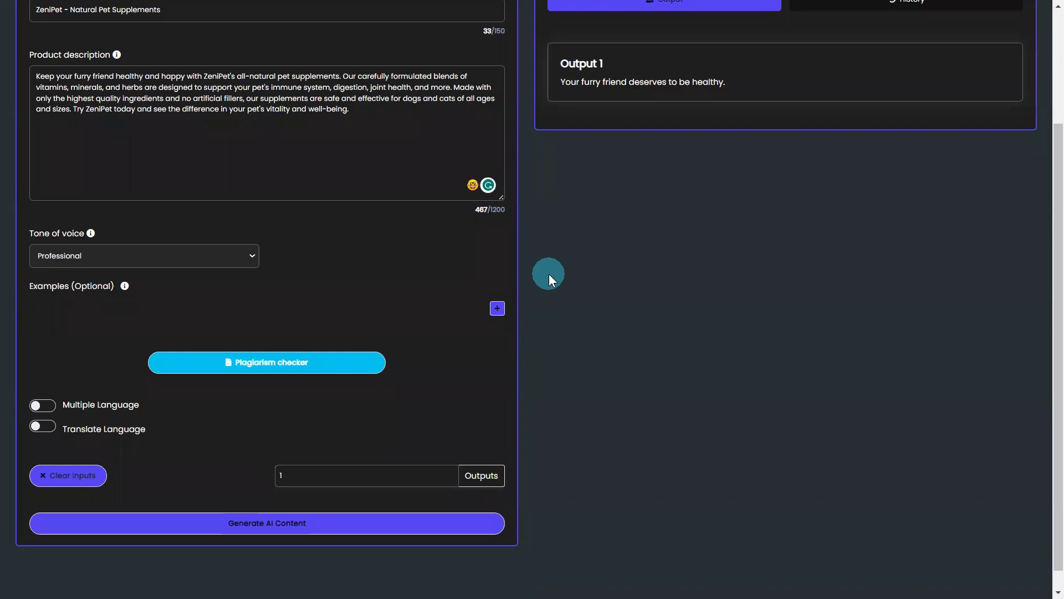